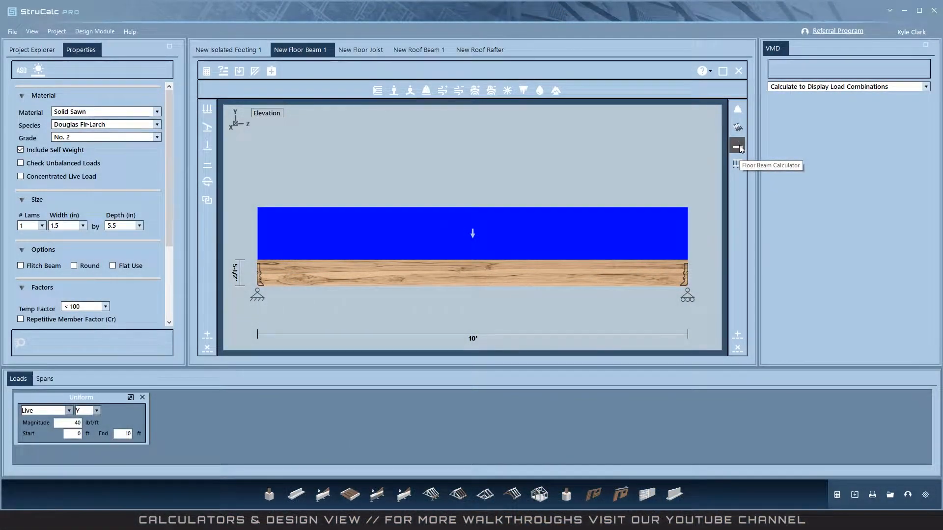
Step: Enter a 40 psf Side One live load and 3 ft floor tributary widths in the floor beam calculator
left_click(737, 145)
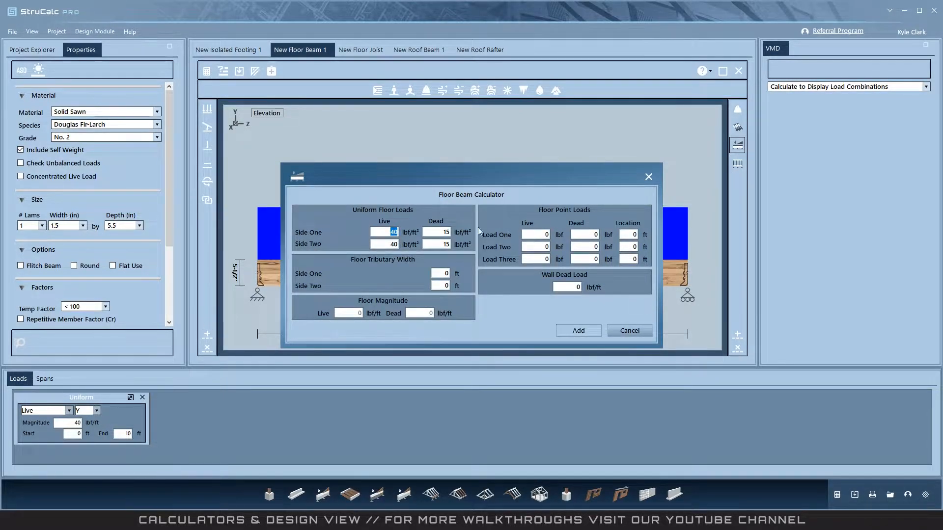
left_click(385, 244)
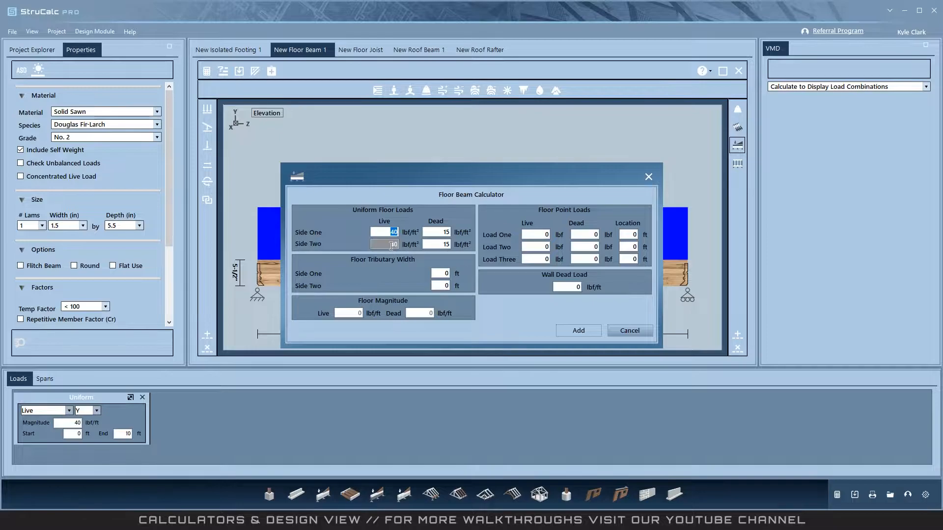
type("40")
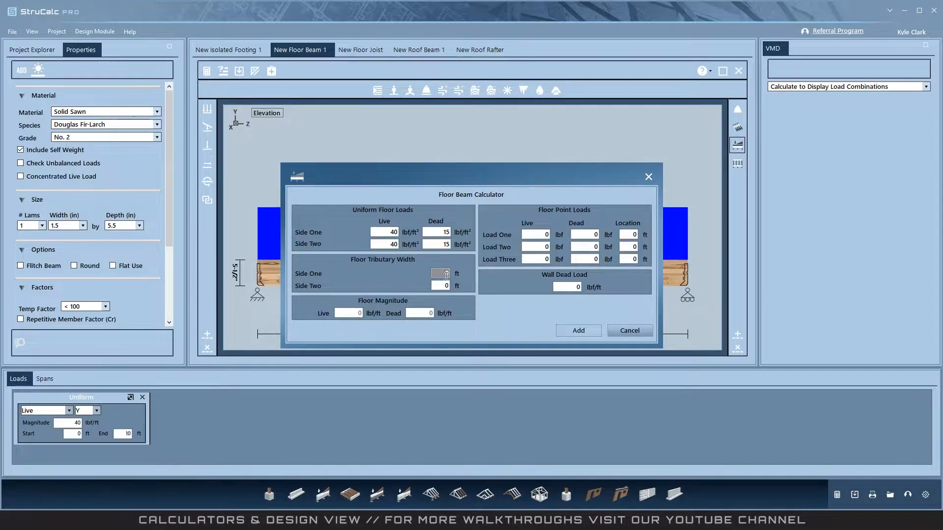
type("3")
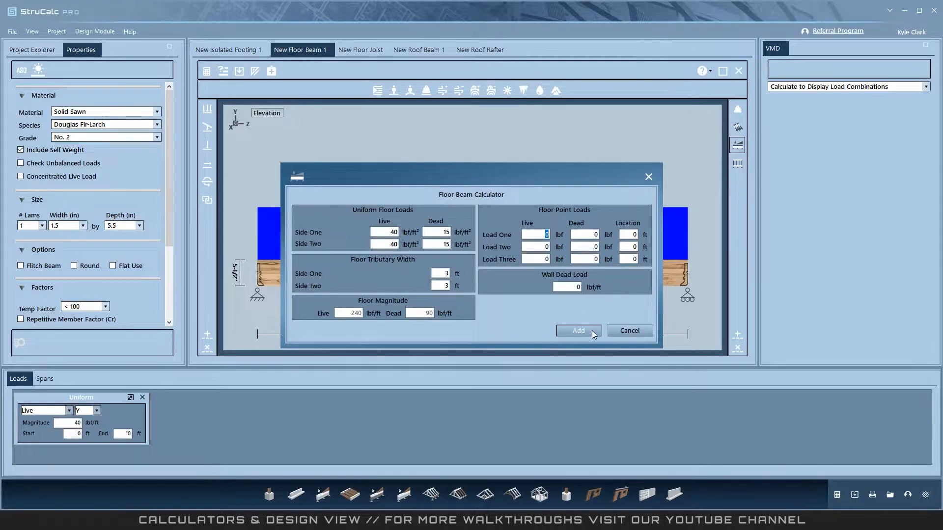
Step: Add the calculated floor loads to the beam, then delete the 90 lbf/ft dead load
left_click(577, 331)
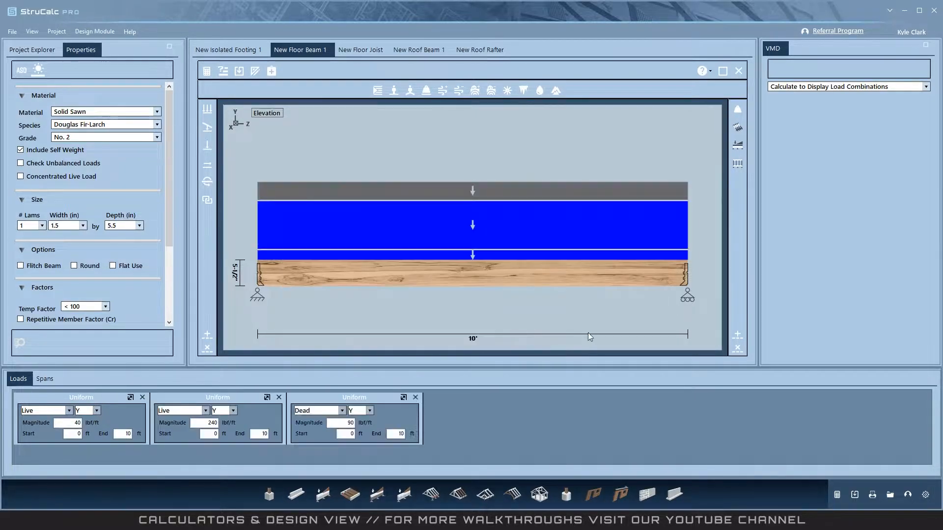
mouse_move(503, 384)
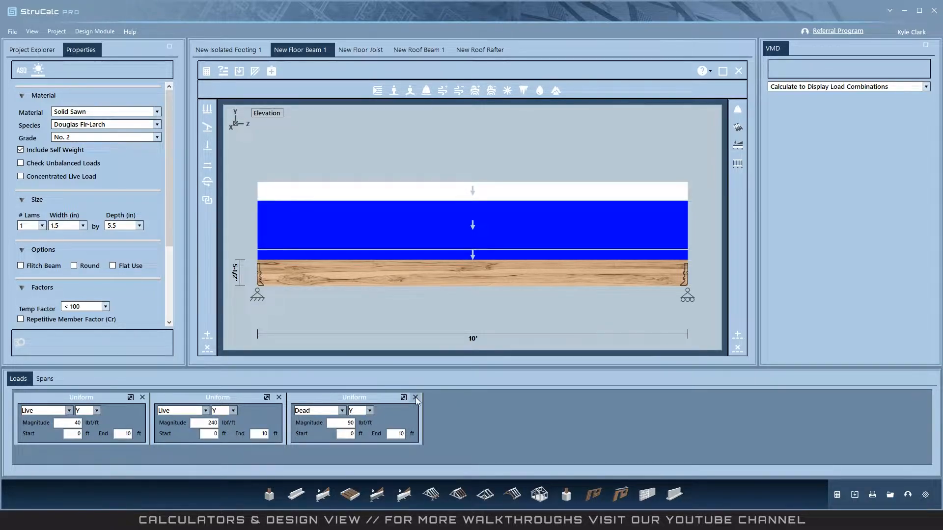
left_click(416, 397)
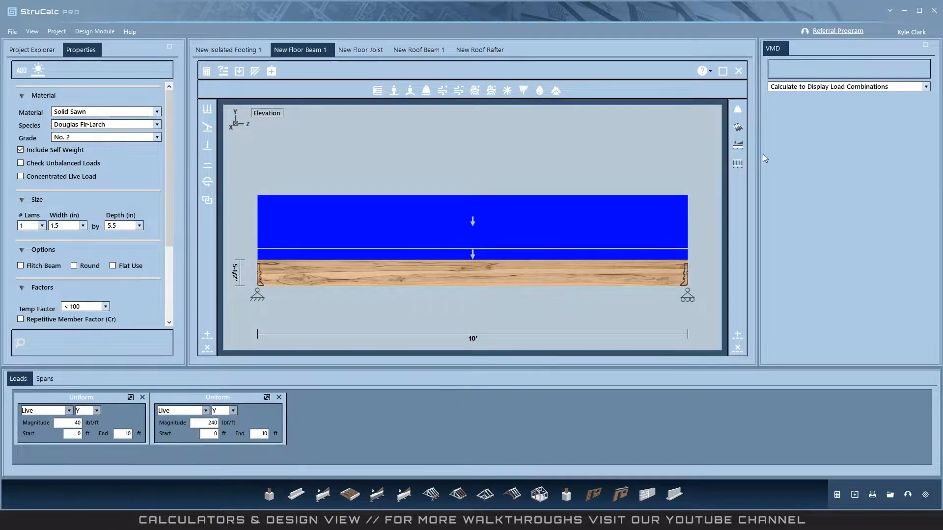
left_click(737, 144)
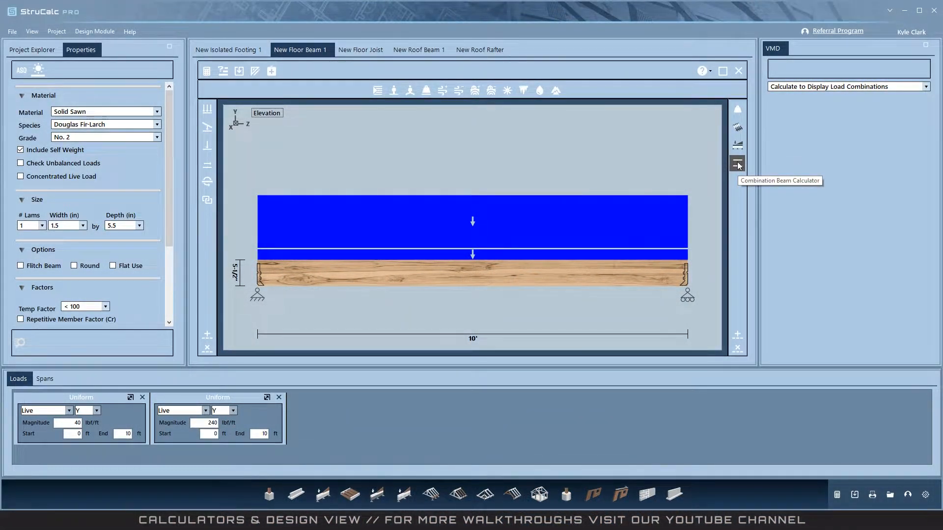
left_click(737, 162)
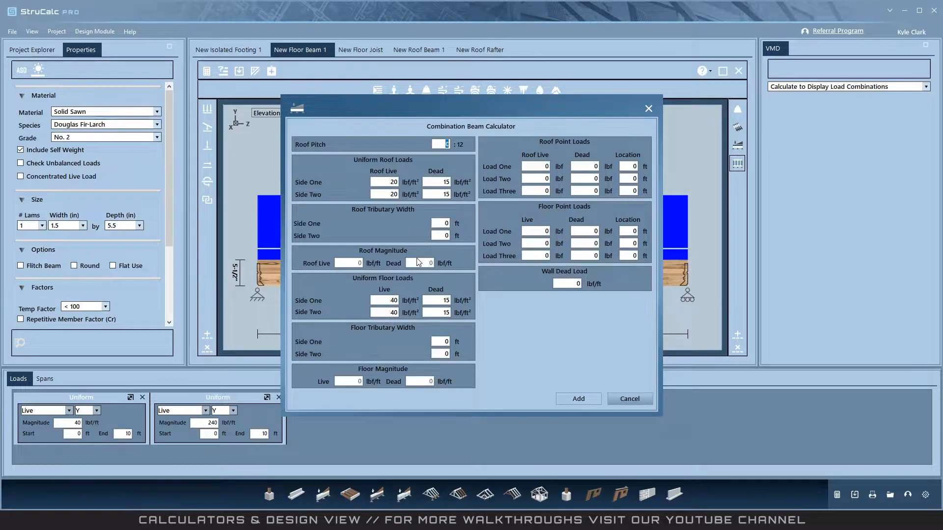
mouse_move(430, 380)
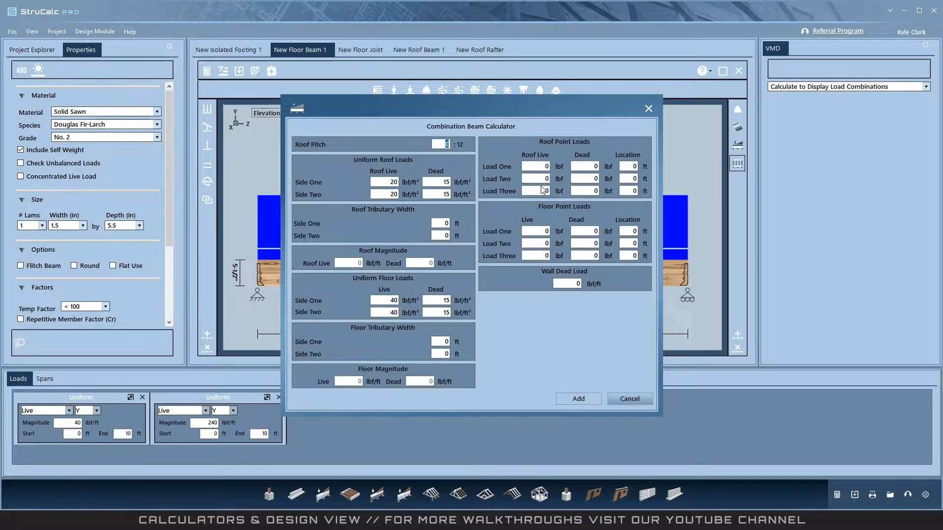
left_click(533, 243)
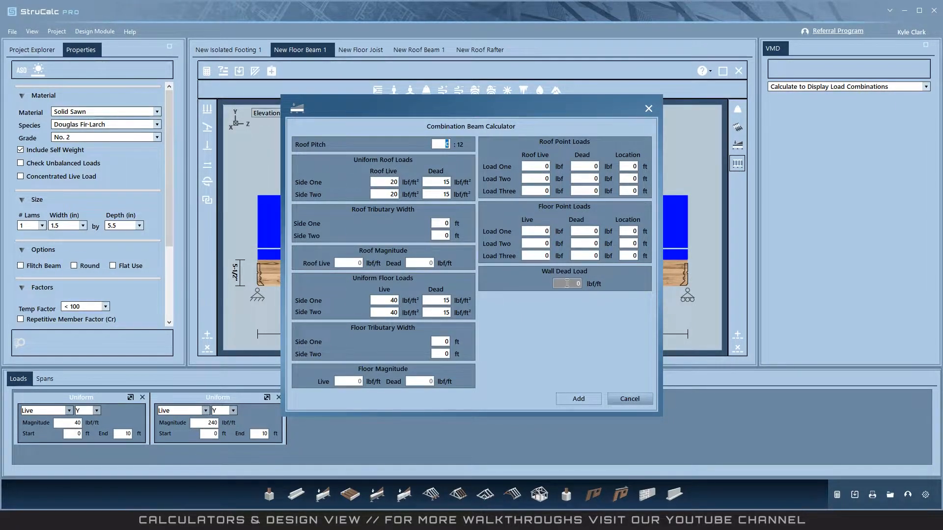
left_click(629, 399)
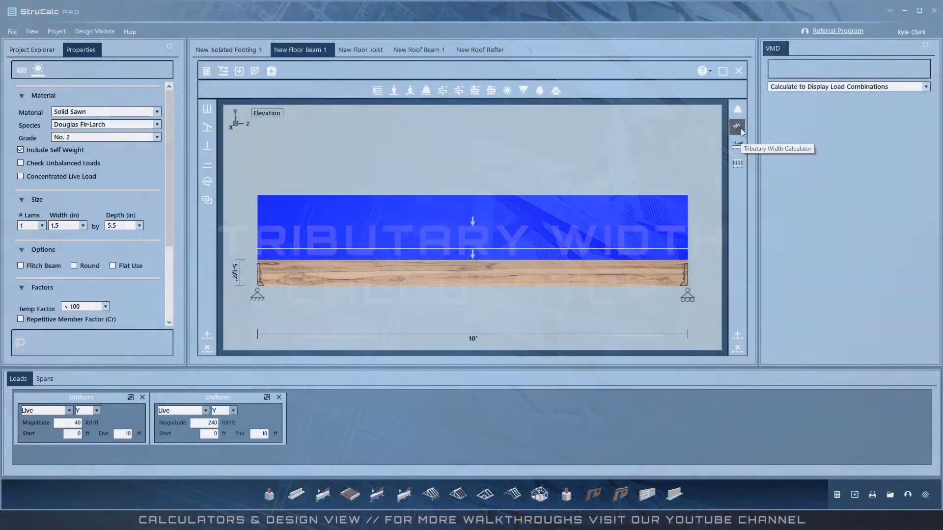
Step: Add a constant-width Y-axis live load of 360 lbf/ft over 0–5 ft from 3 and 6 ft widths
left_click(737, 127)
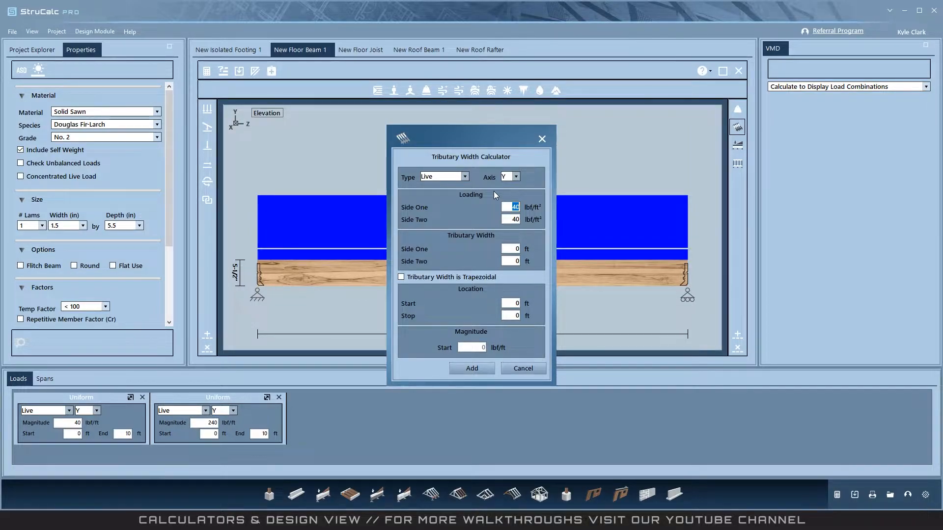
mouse_move(500, 170)
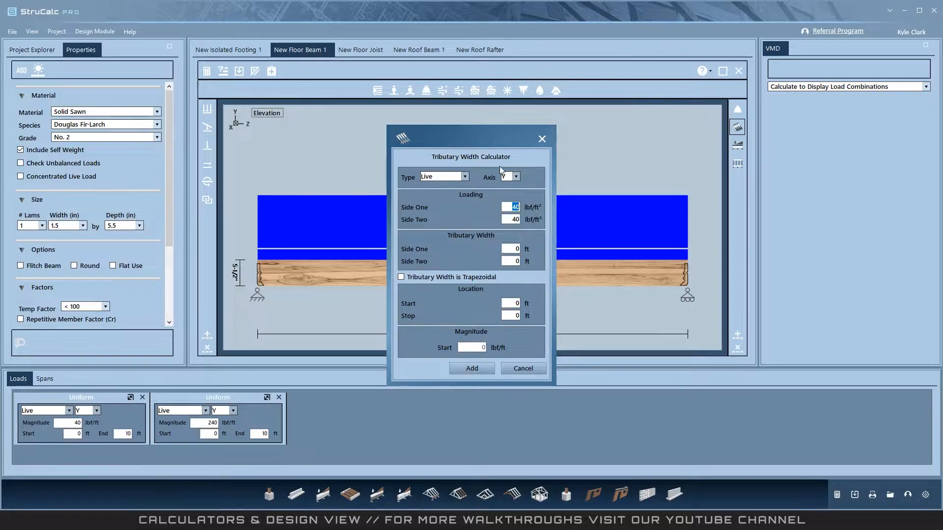
left_click(464, 176)
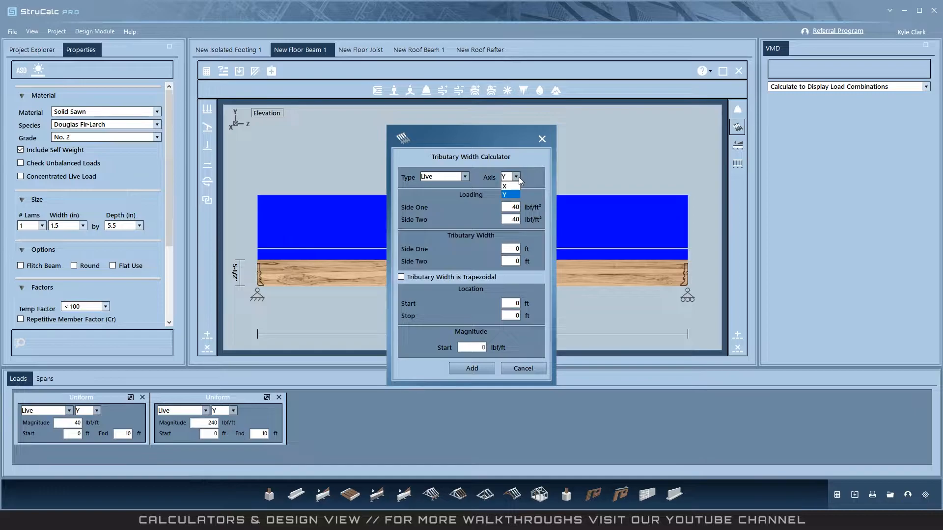
left_click(509, 194)
type("6")
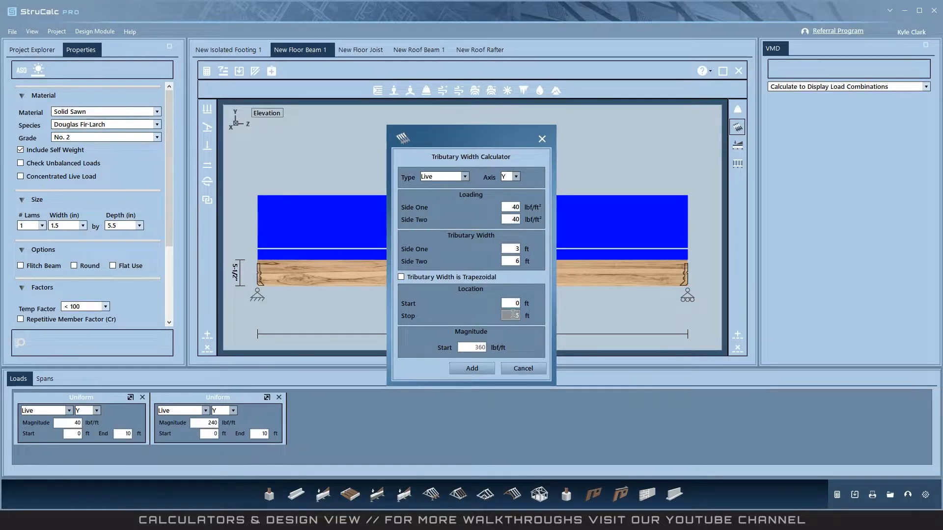
left_click(401, 277)
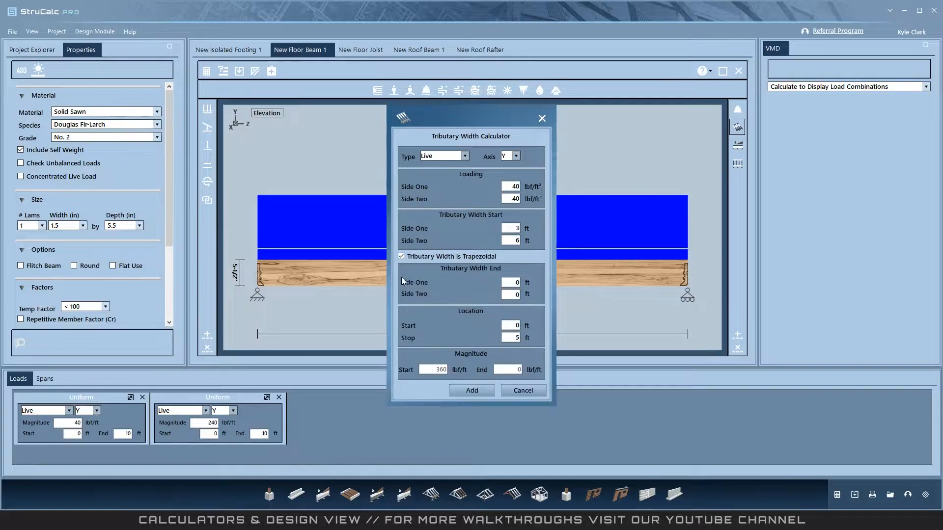
left_click(401, 257)
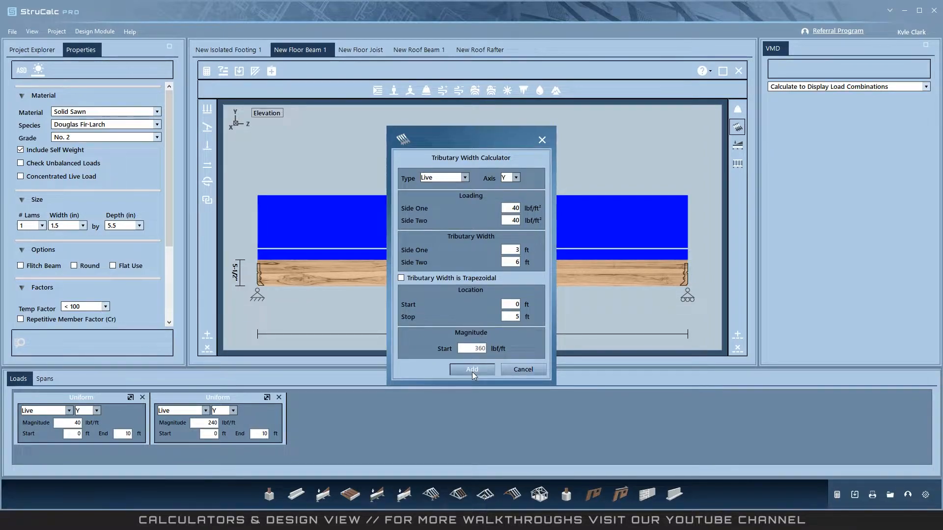
left_click(472, 369)
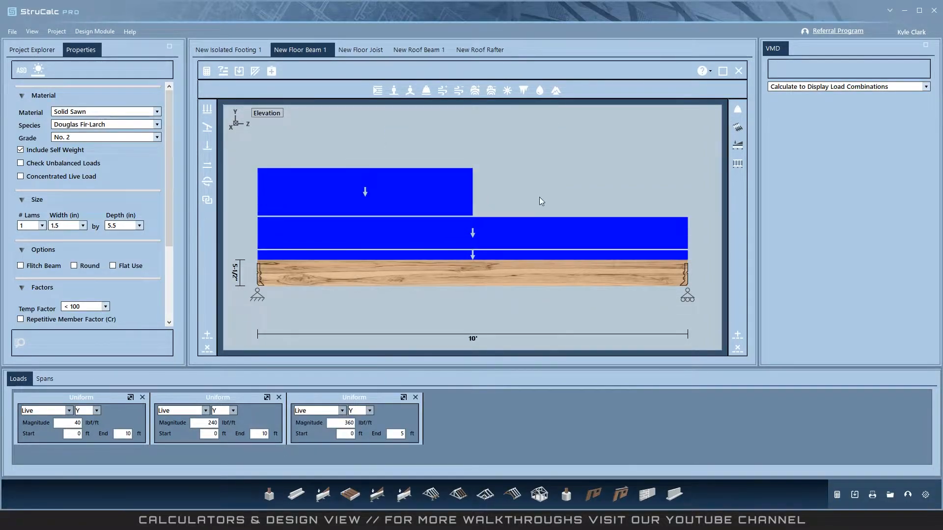
left_click(360, 49)
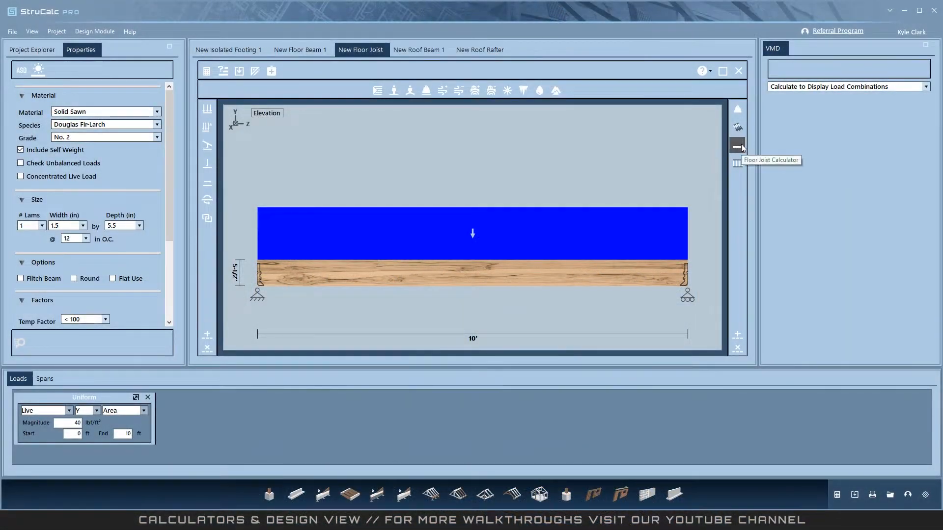
left_click(738, 146)
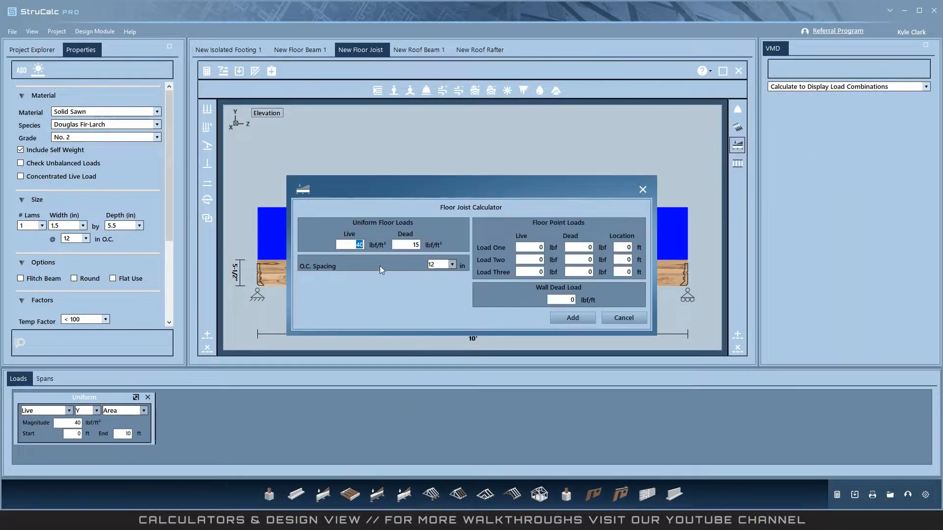
mouse_move(402, 243)
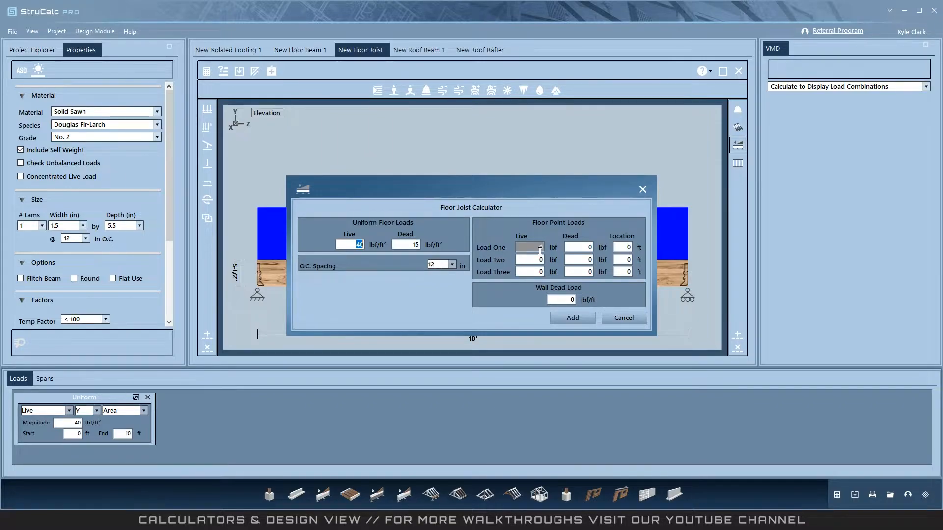
left_click(624, 318)
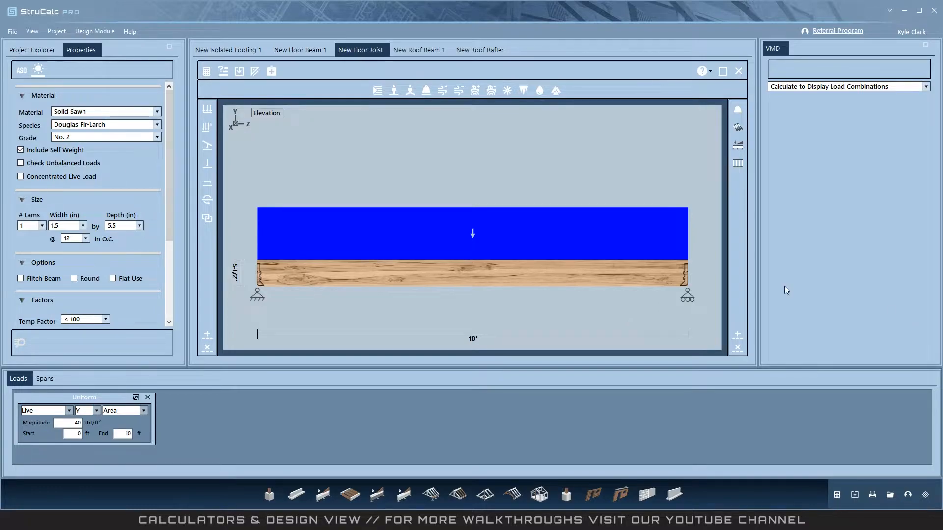
mouse_move(737, 164)
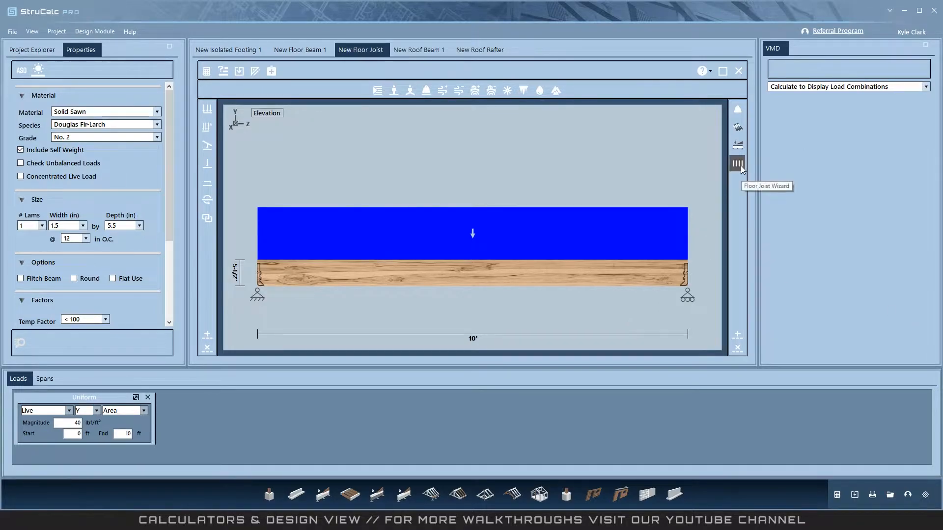
Step: Apply a three-span joist layout of 10 ft spans carrying 40 live and 15 dead psf loads
left_click(737, 163)
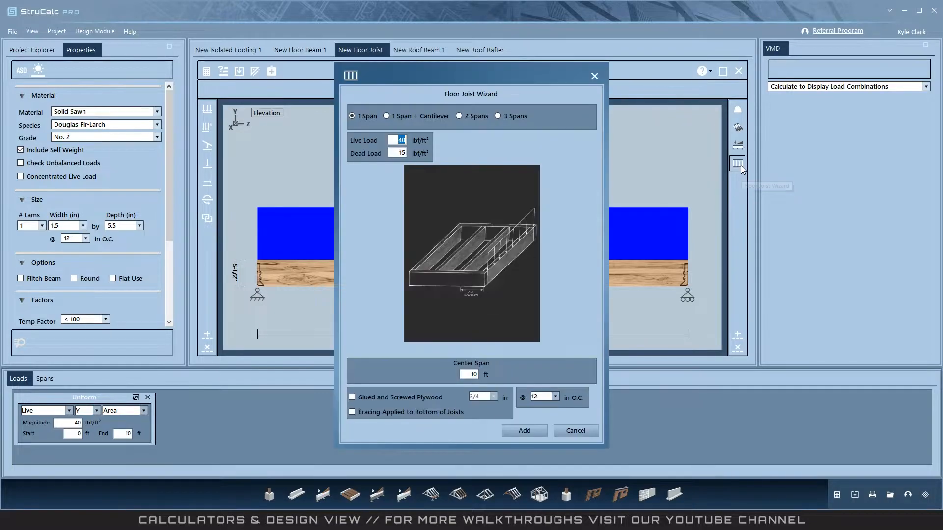
mouse_move(499, 197)
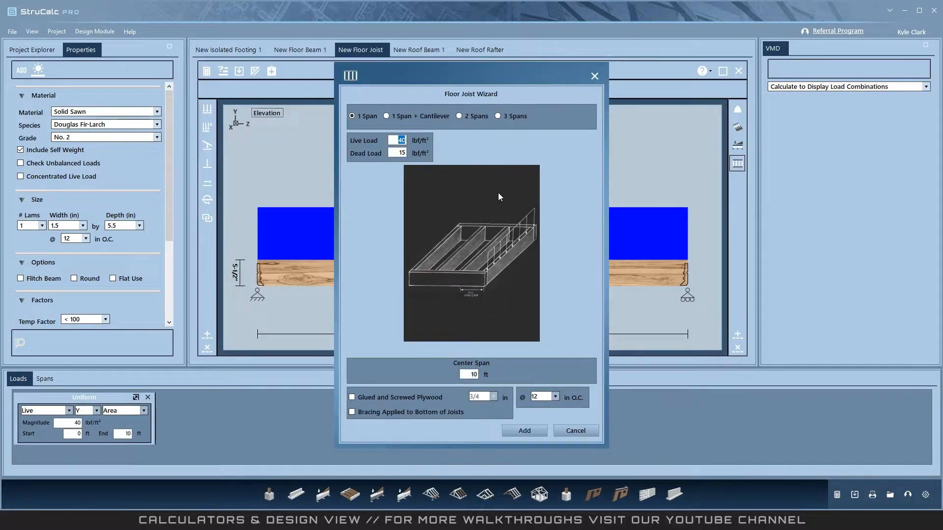
left_click(463, 115)
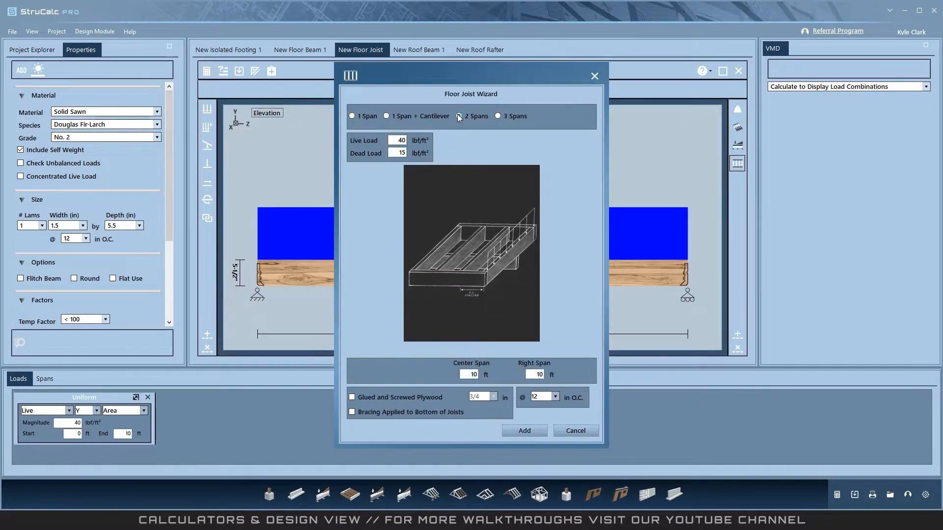
left_click(498, 116)
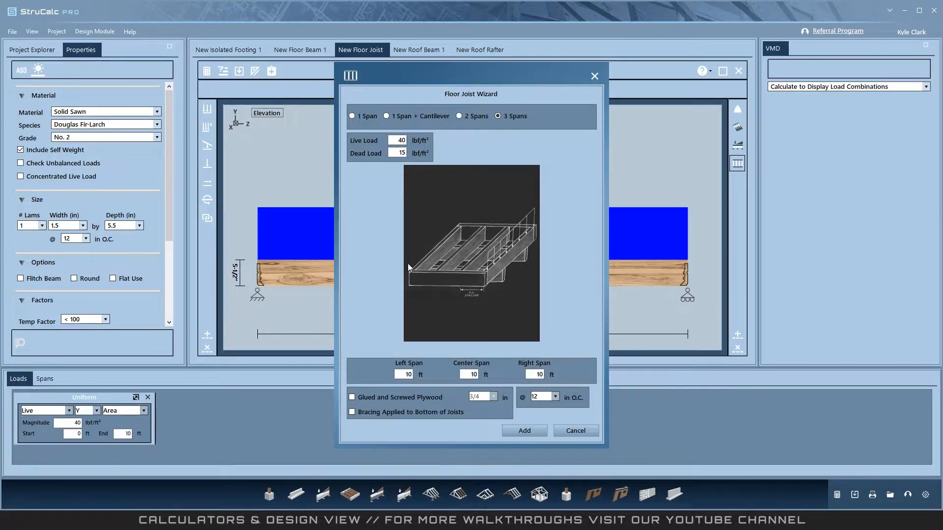
left_click(404, 374)
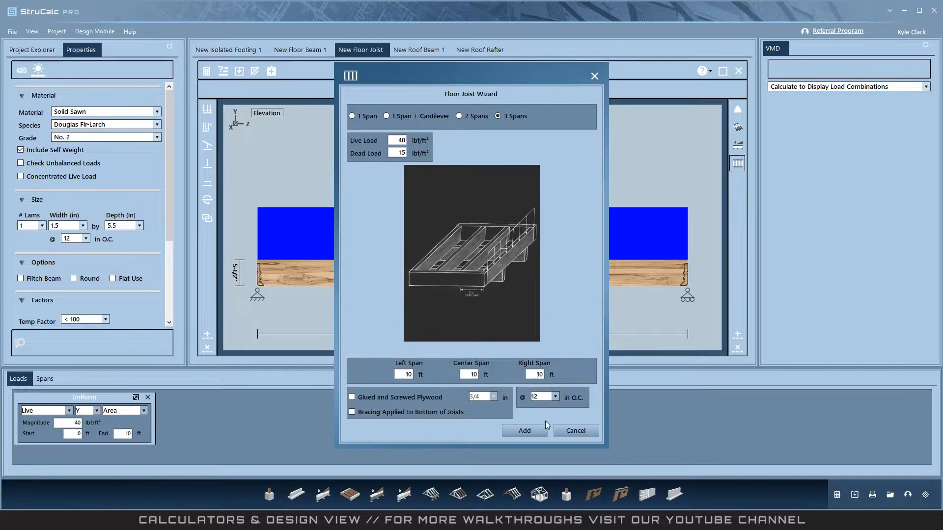
left_click(523, 431)
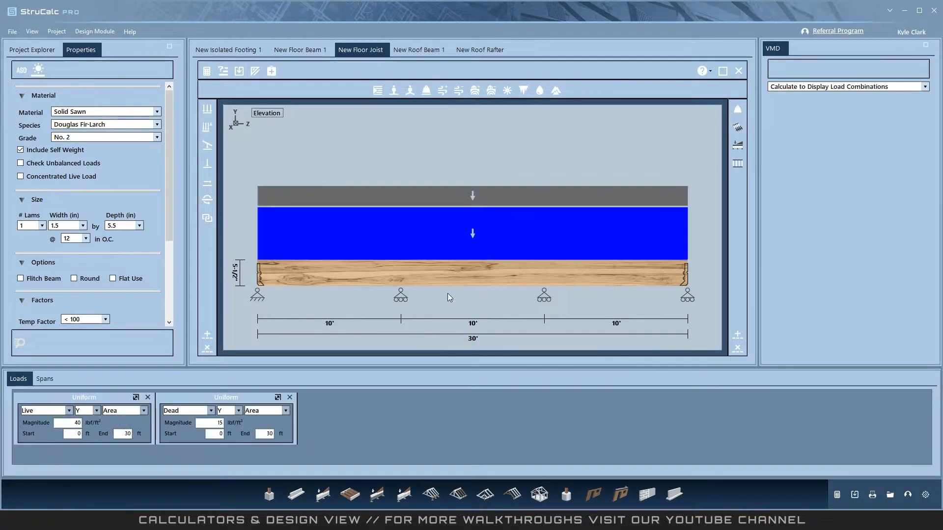
Step: Switch to New Roof Beam 1 and close its roof beam calculator without adding loads
left_click(418, 49)
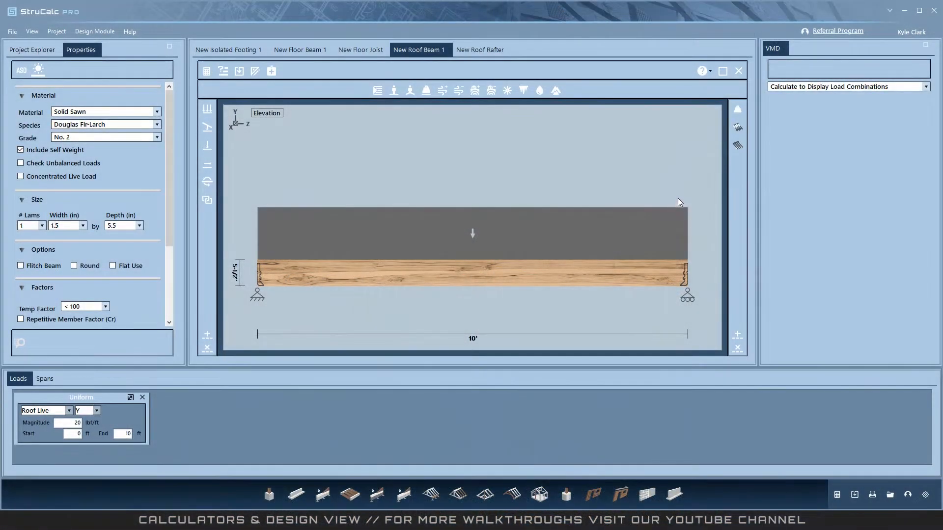
mouse_move(736, 128)
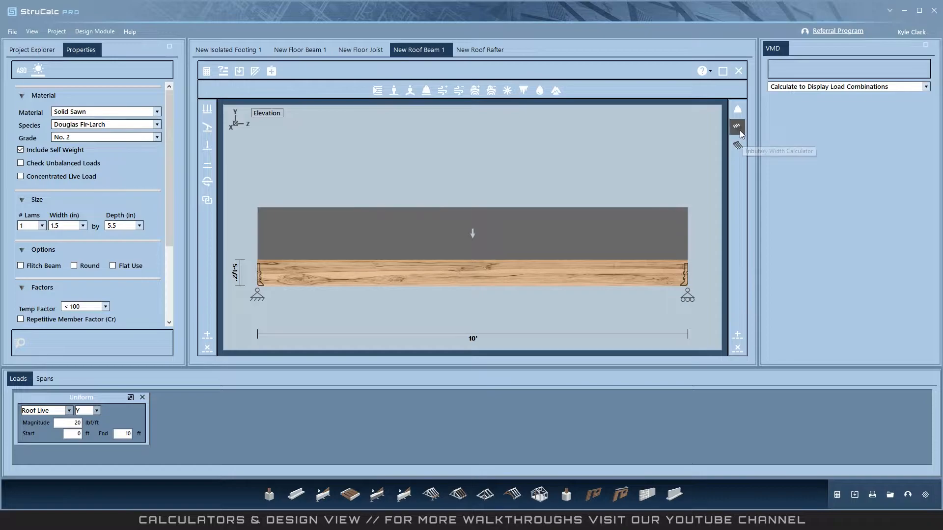
left_click(736, 145)
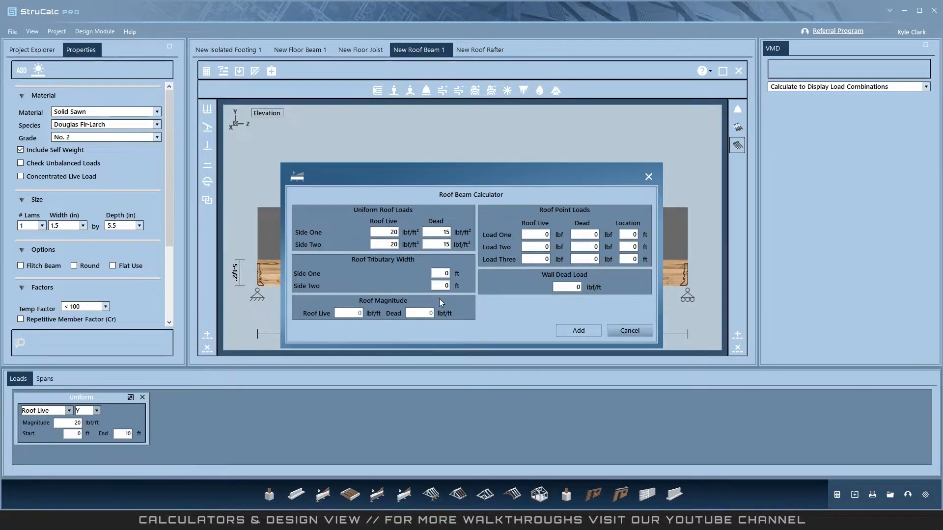
left_click(535, 234)
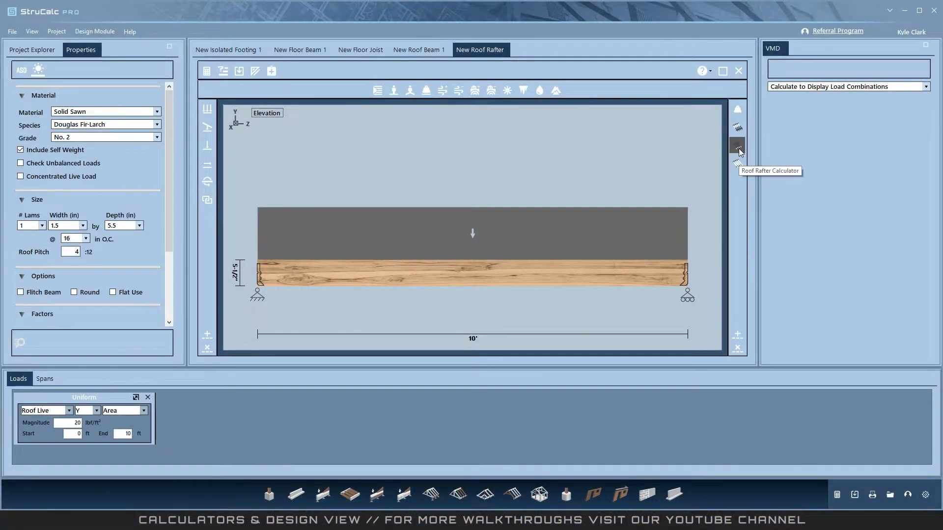
Step: Cancel the roof rafter calculator, then try another span layout in the rafter wizard
left_click(737, 144)
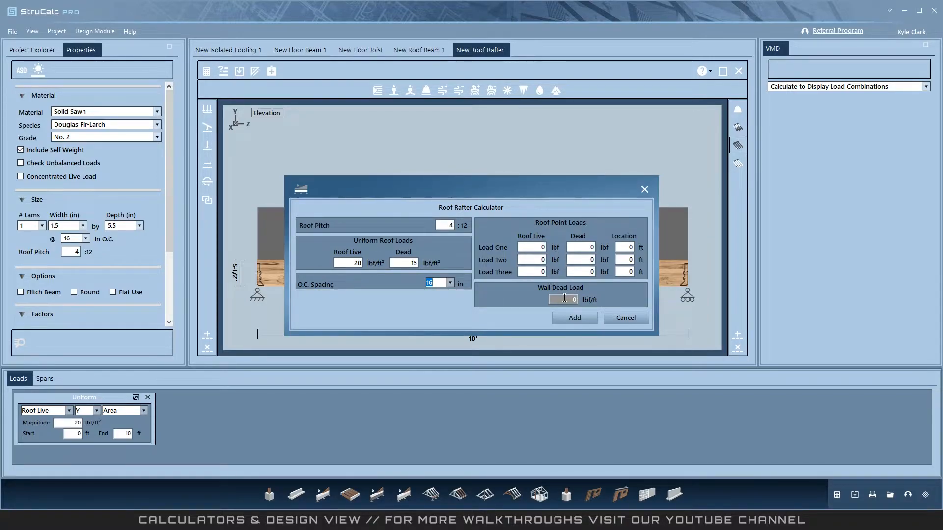
left_click(573, 317)
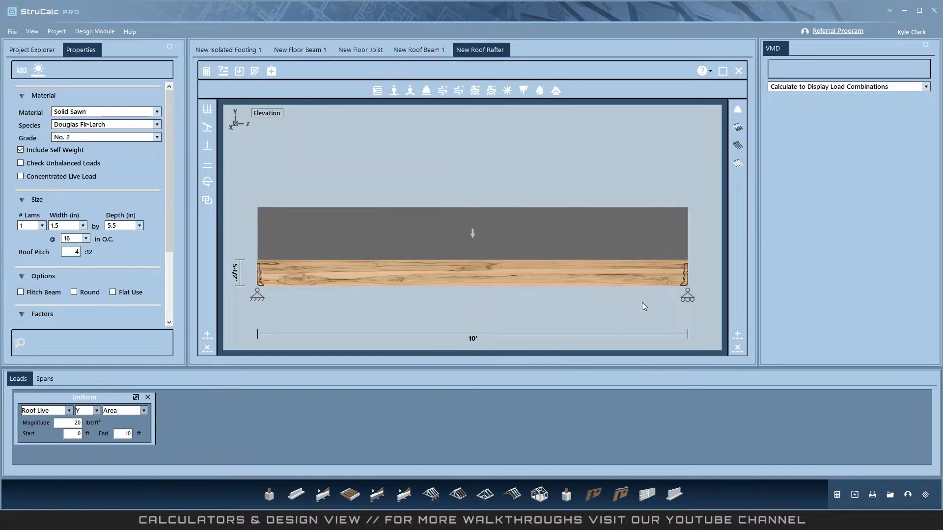
left_click(737, 162)
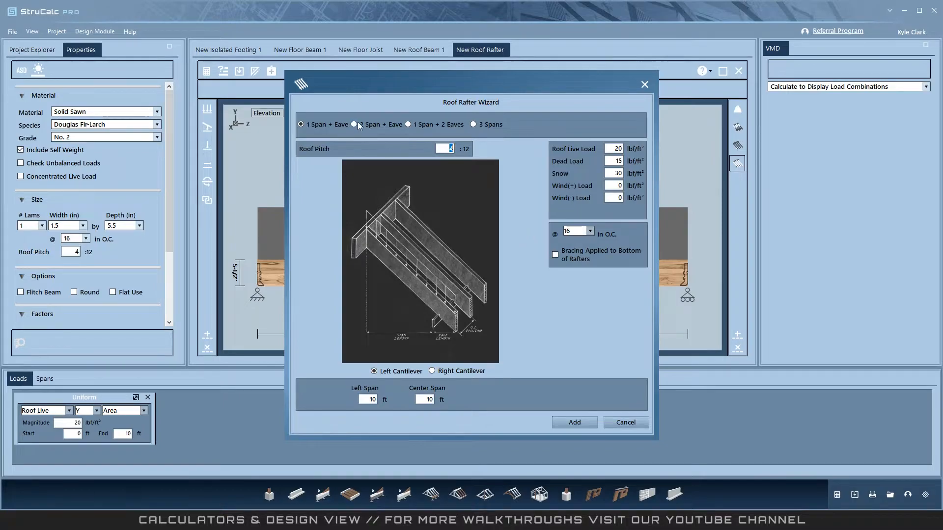
left_click(474, 125)
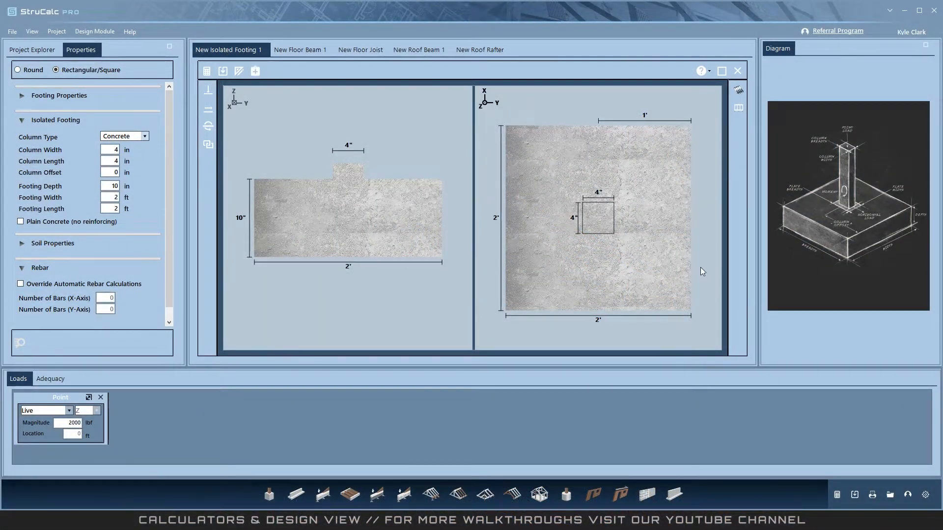
Step: Open the footing's wall load calculator and add floor load sections for additional building levels
left_click(739, 108)
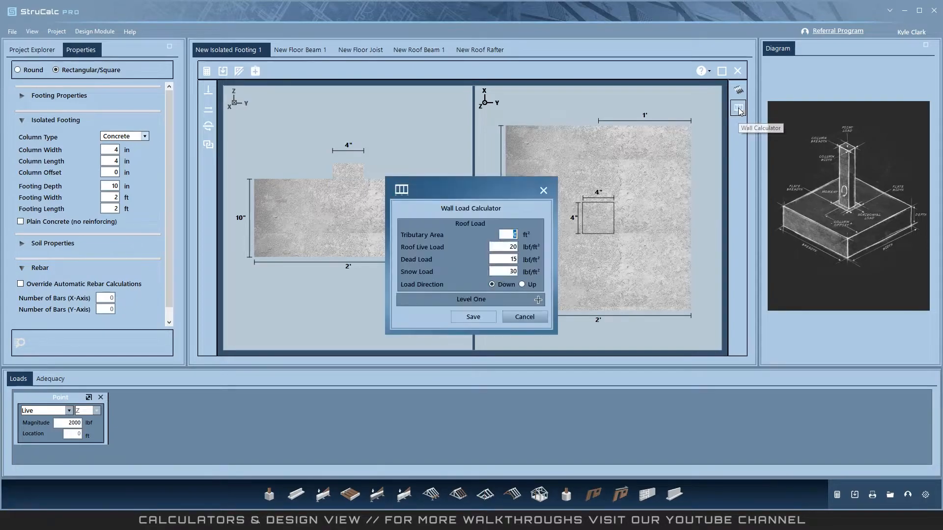
mouse_move(551, 285)
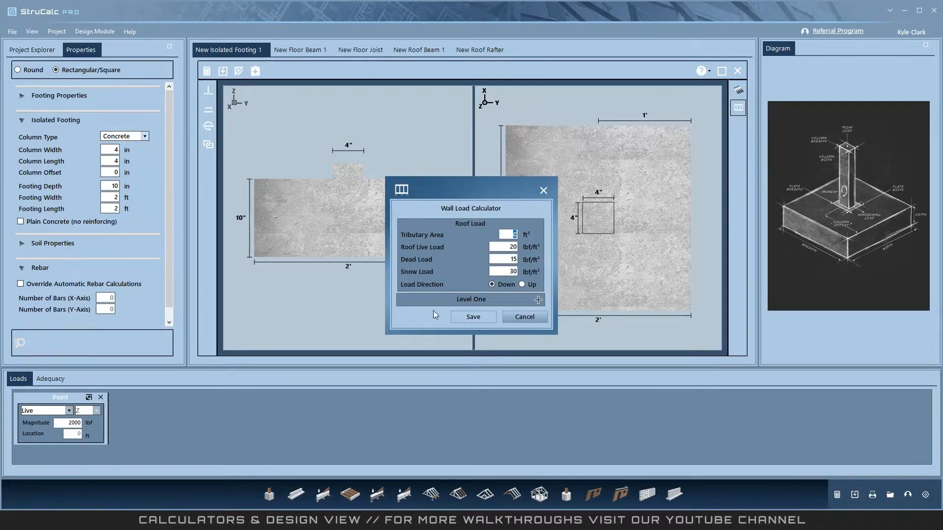
left_click(502, 259)
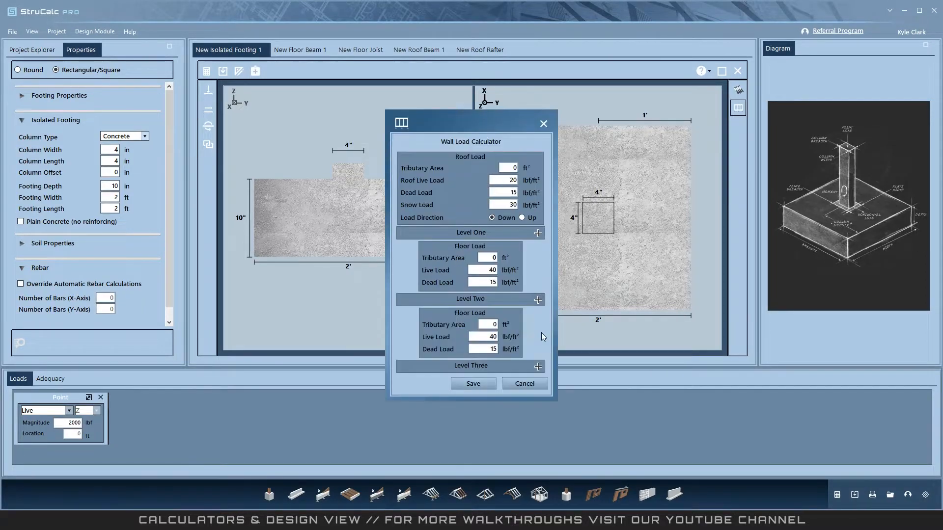
left_click(538, 339)
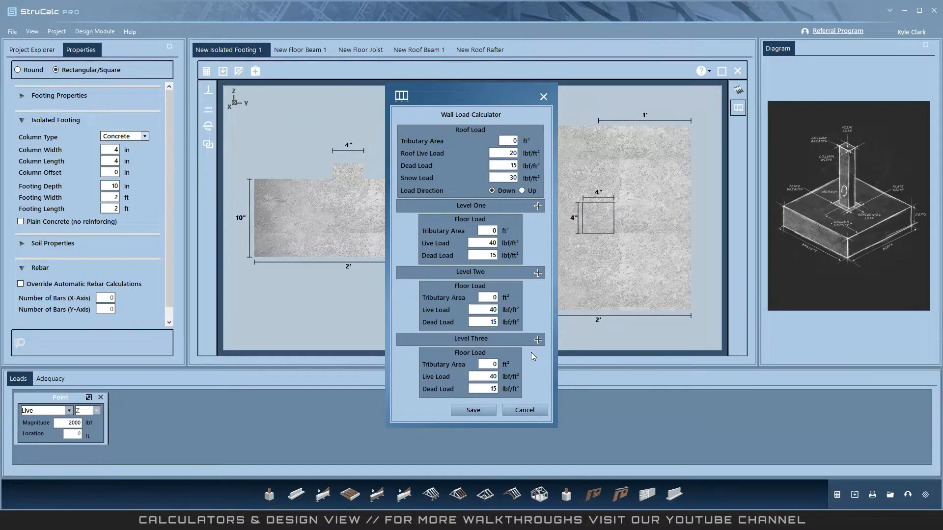
mouse_move(483, 294)
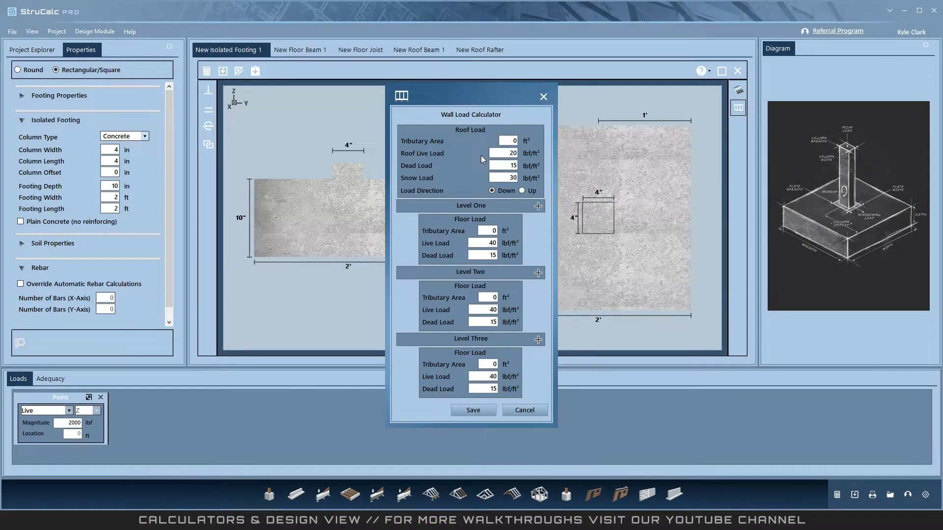
mouse_move(441, 174)
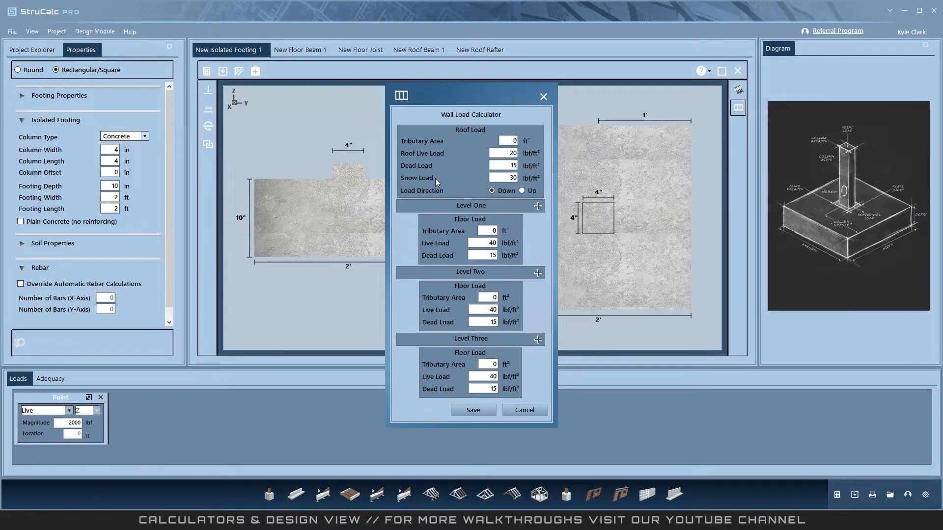
left_click(481, 310)
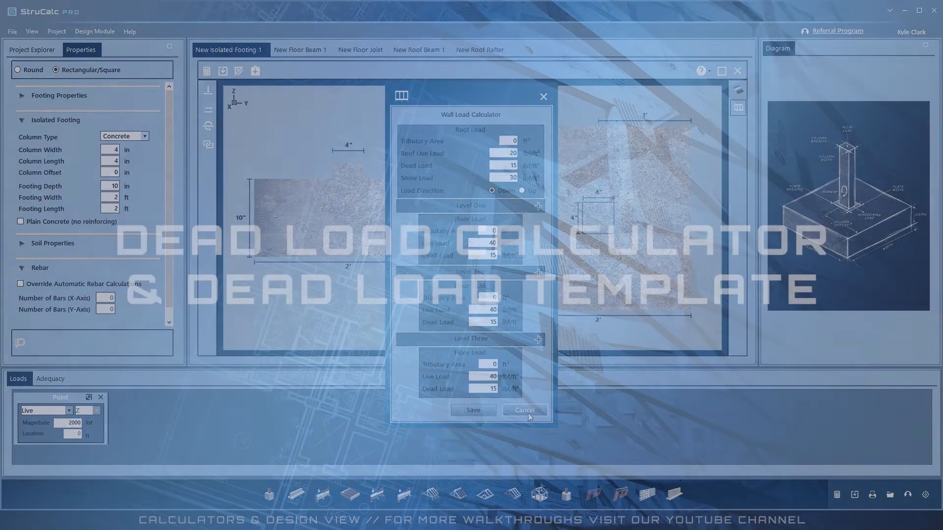
Step: Switch to New Floor Beam 1, open its dead load calculator and start a new template
left_click(300, 49)
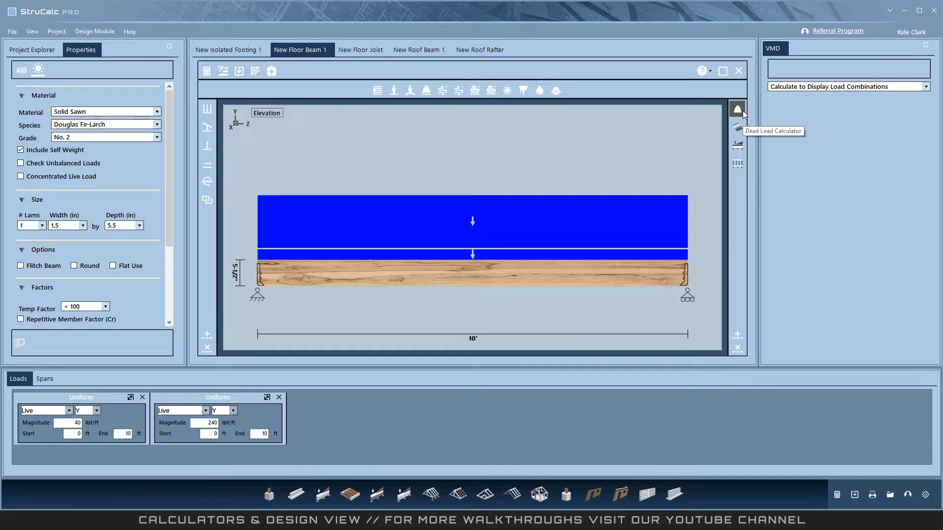
left_click(737, 109)
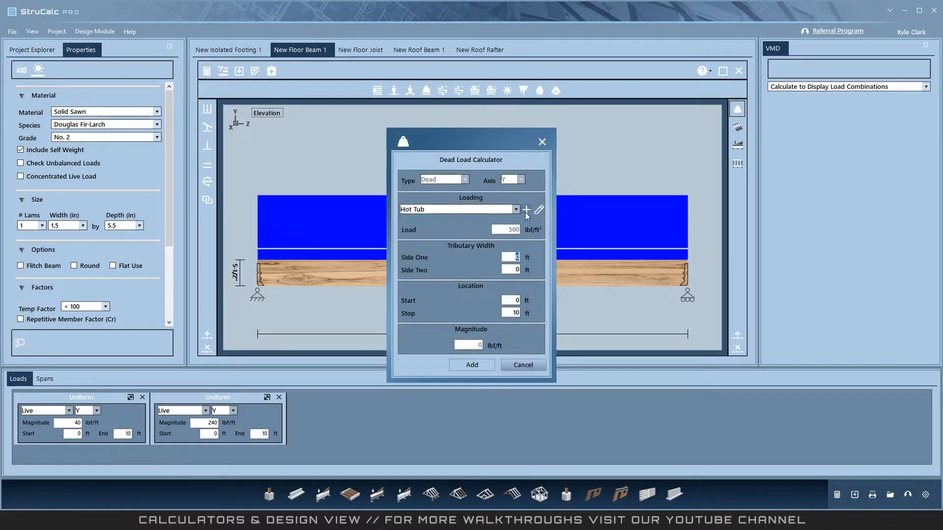
mouse_move(531, 209)
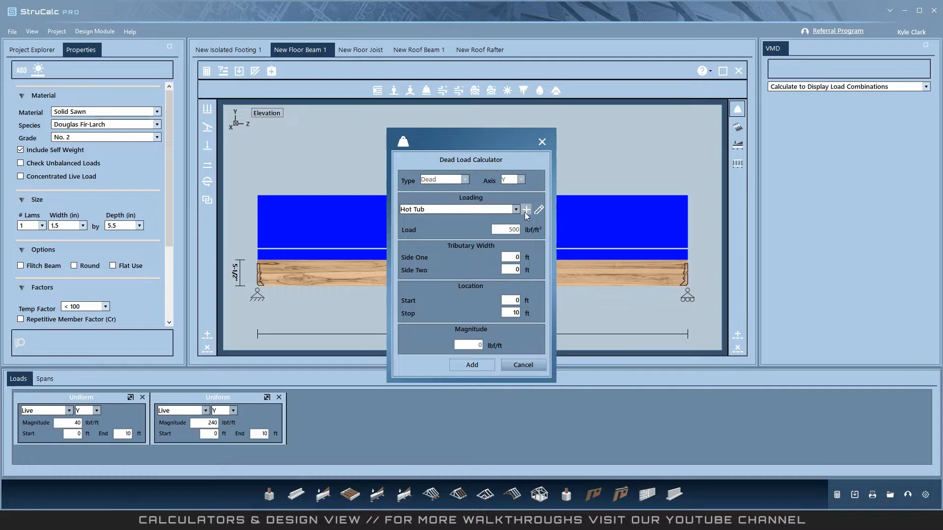
left_click(515, 209)
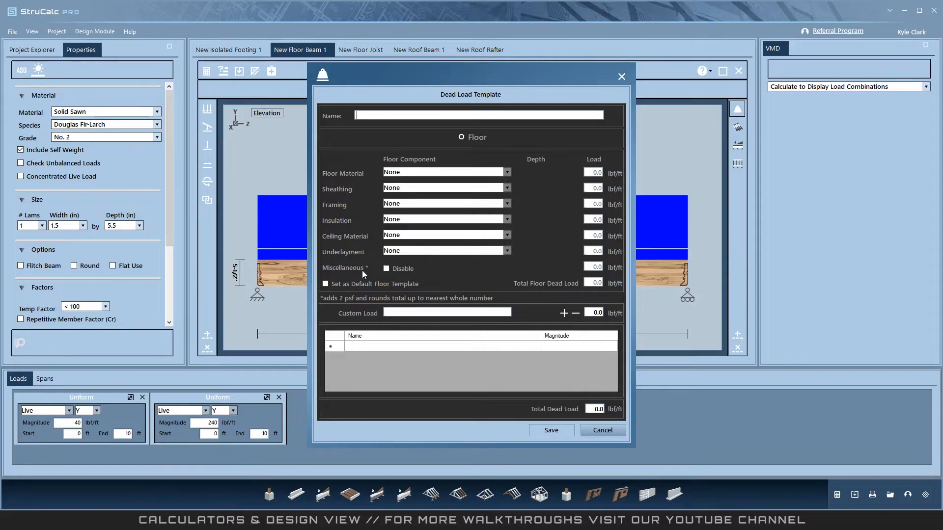
mouse_move(367, 349)
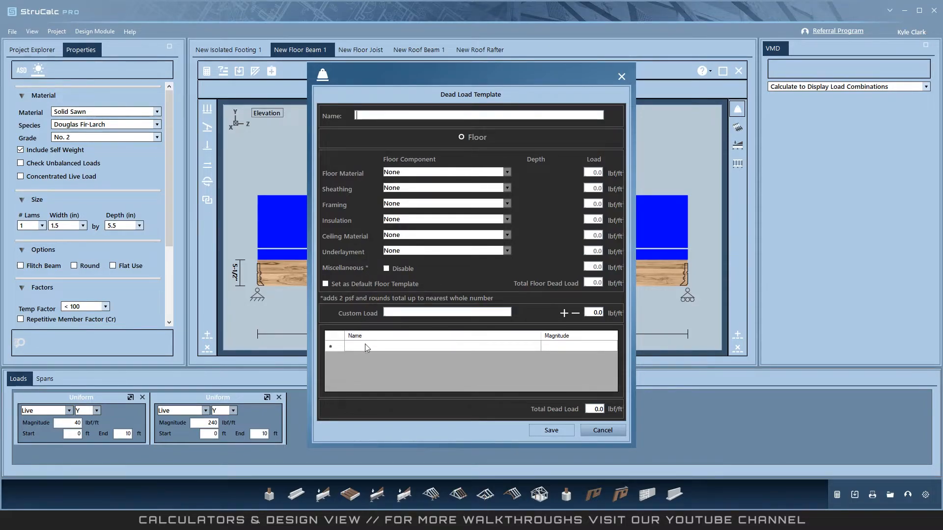
mouse_move(381, 367)
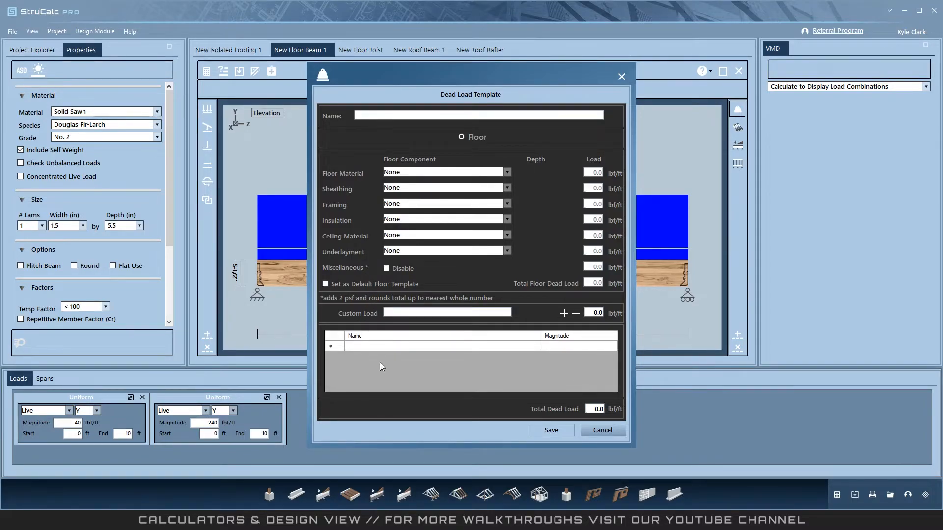
Step: Cancel the blank dead load template and return to the dead load calculator
left_click(594, 409)
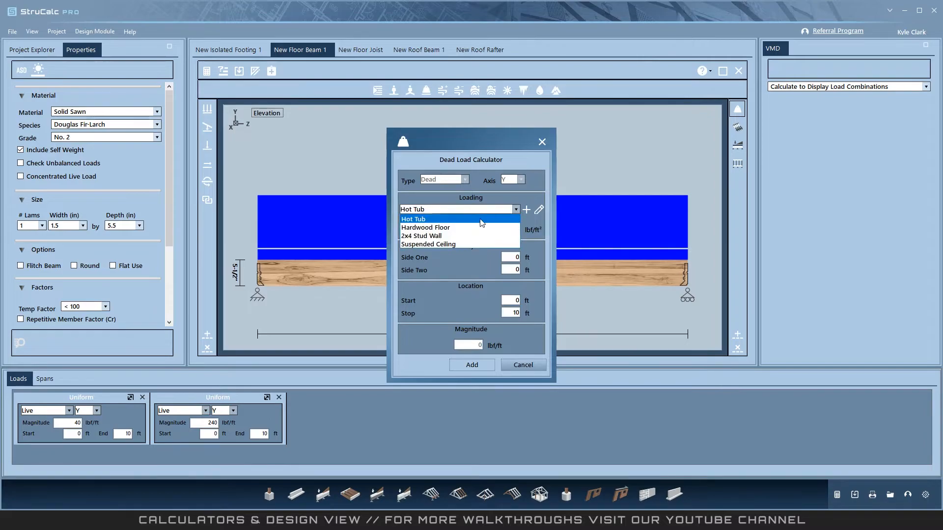
Step: Add a 30 lbf/ft dead uniform load to the beam using the 2x4 Stud Wall template
left_click(422, 236)
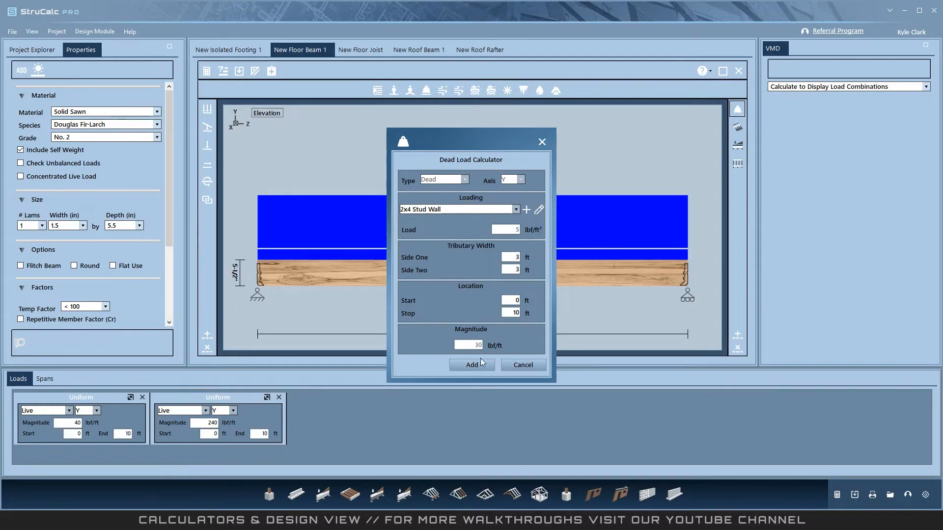
left_click(471, 364)
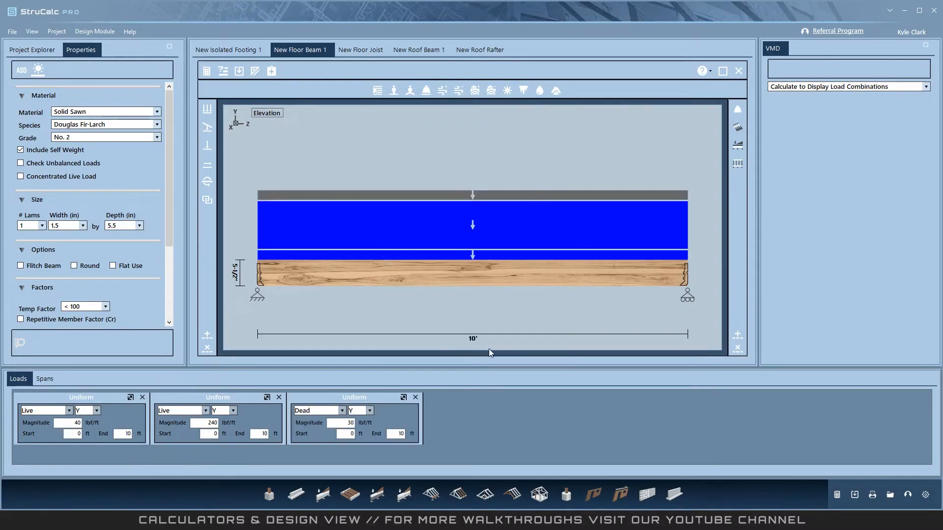
mouse_move(552, 204)
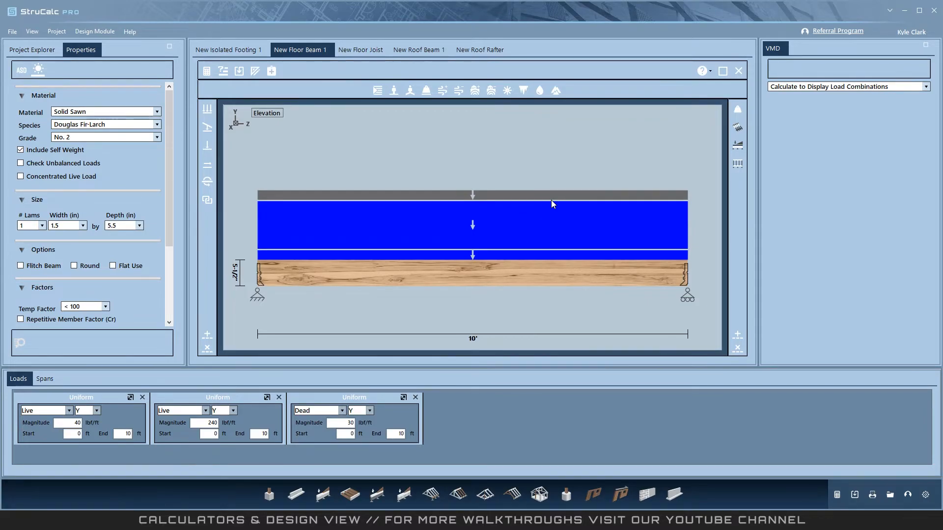
mouse_move(565, 123)
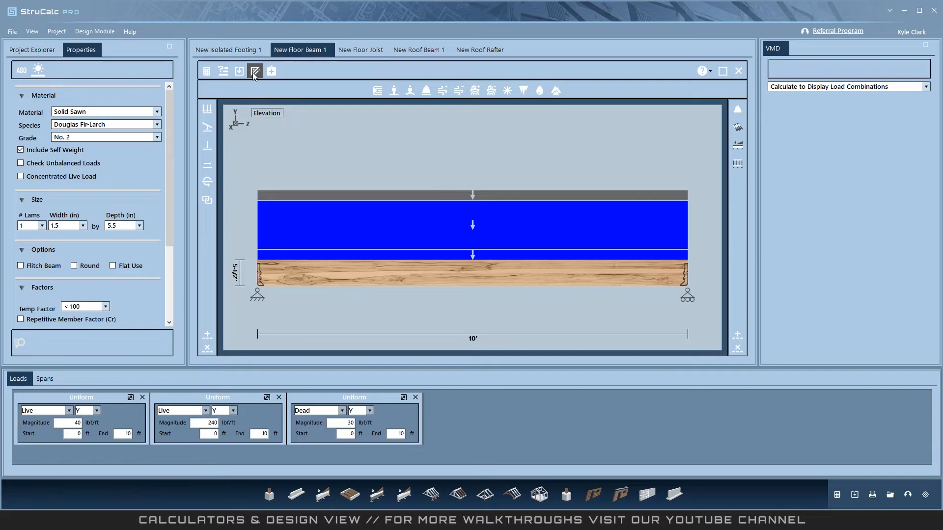
Step: In Design View, set both floor tributary widths (Side One and Side Two) to 3 ft
left_click(254, 71)
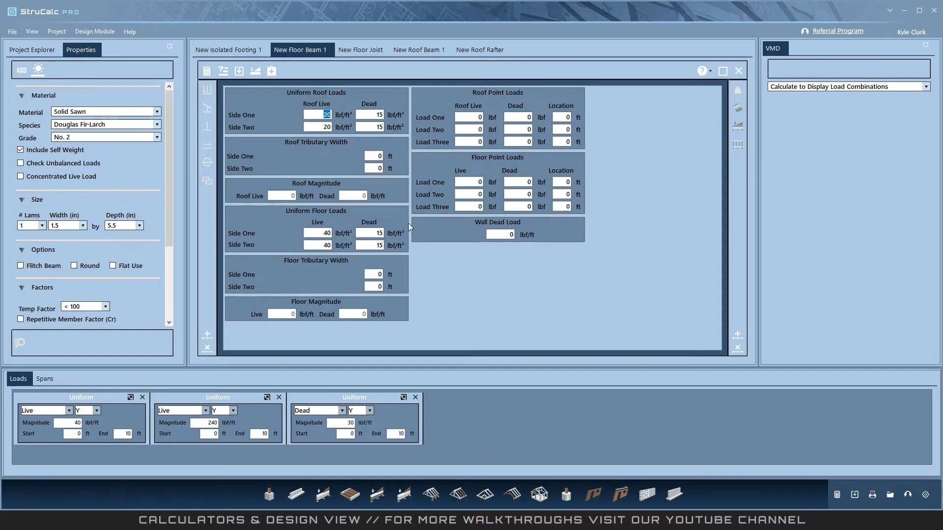
type("3")
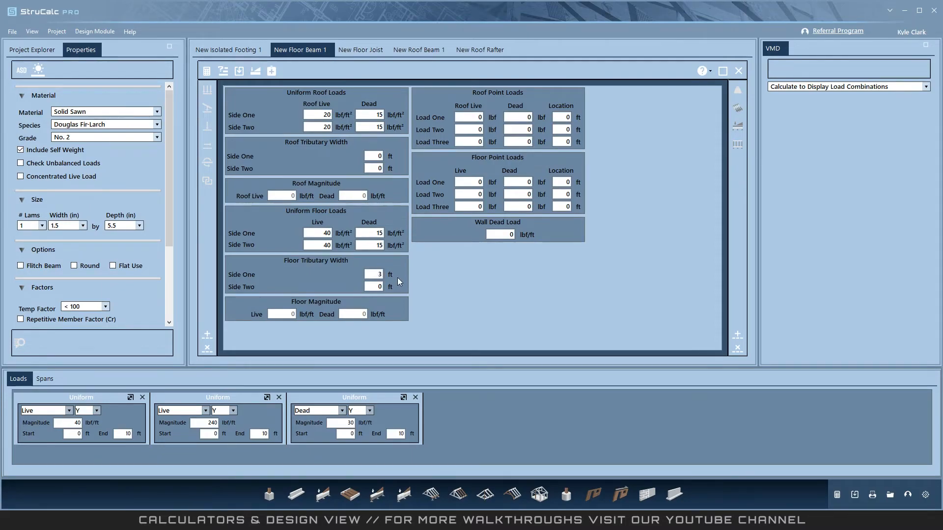
left_click(372, 287)
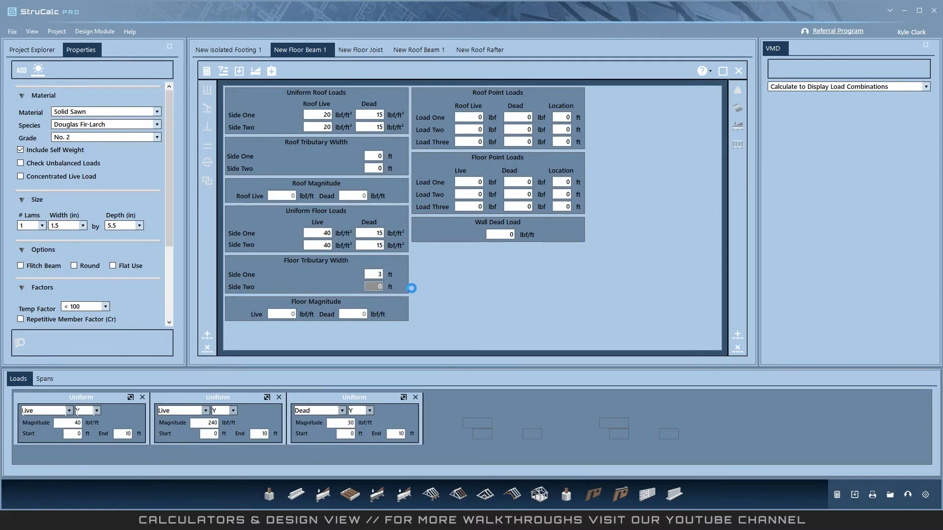
type("3")
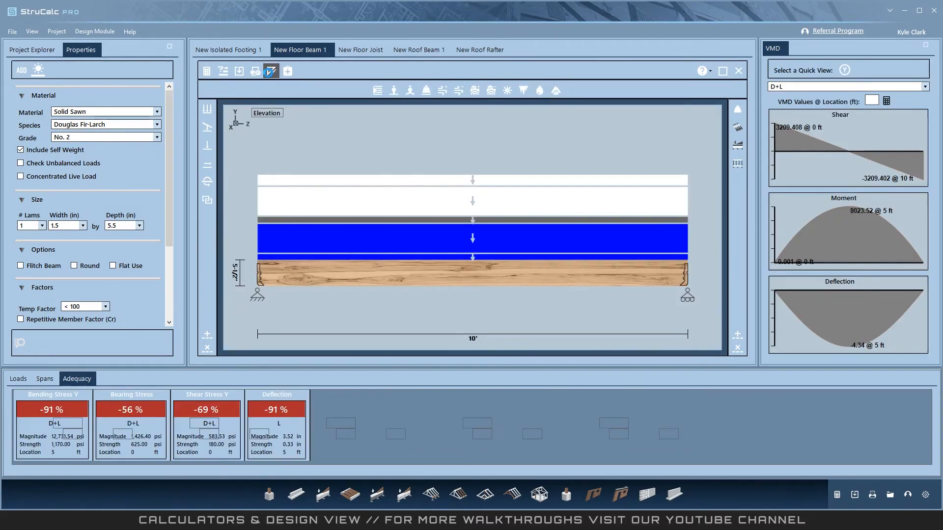
Step: Clear the floor tributary loads and return to the elevation showing only 40, 240 and 30 lbf/ft loads
left_click(255, 71)
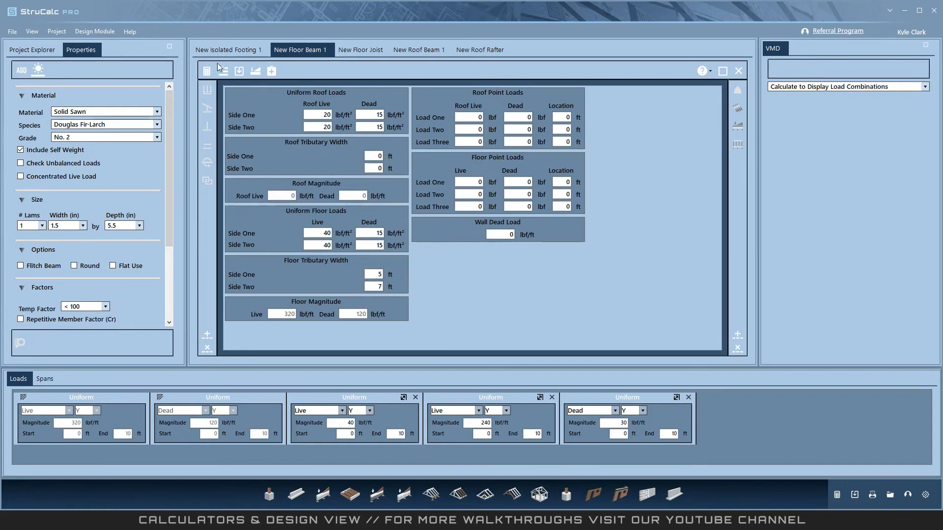
left_click(206, 70)
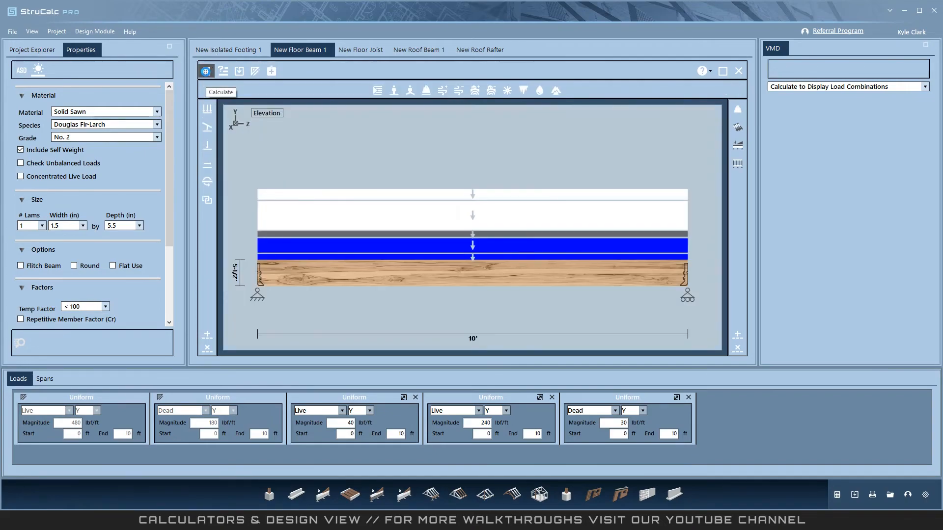
left_click(220, 92)
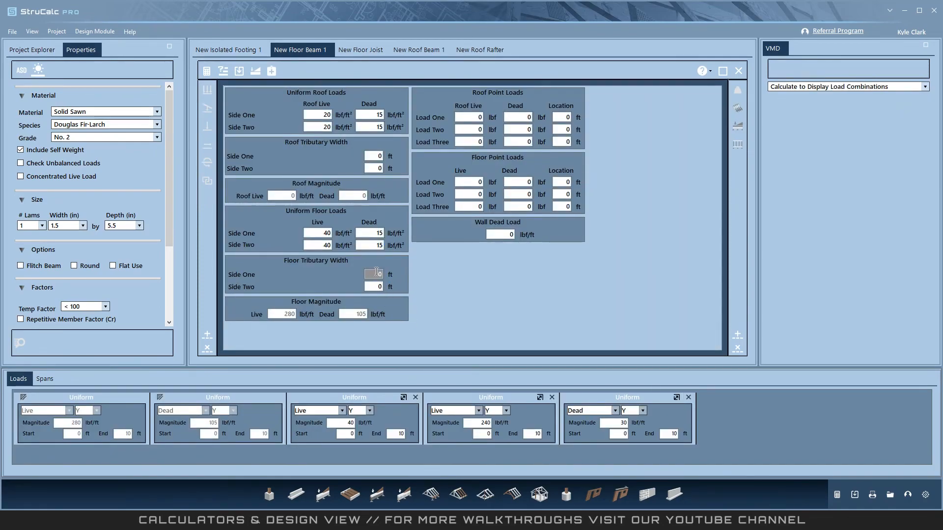
left_click(255, 70)
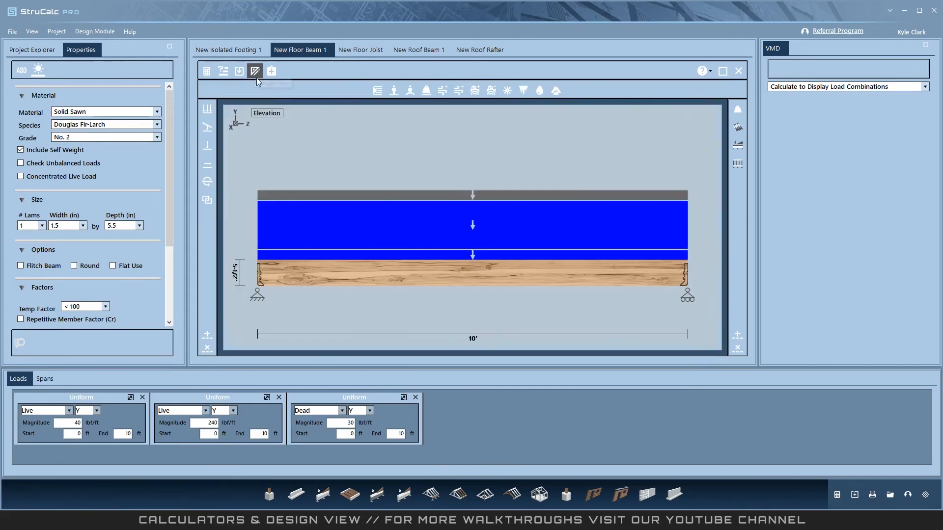